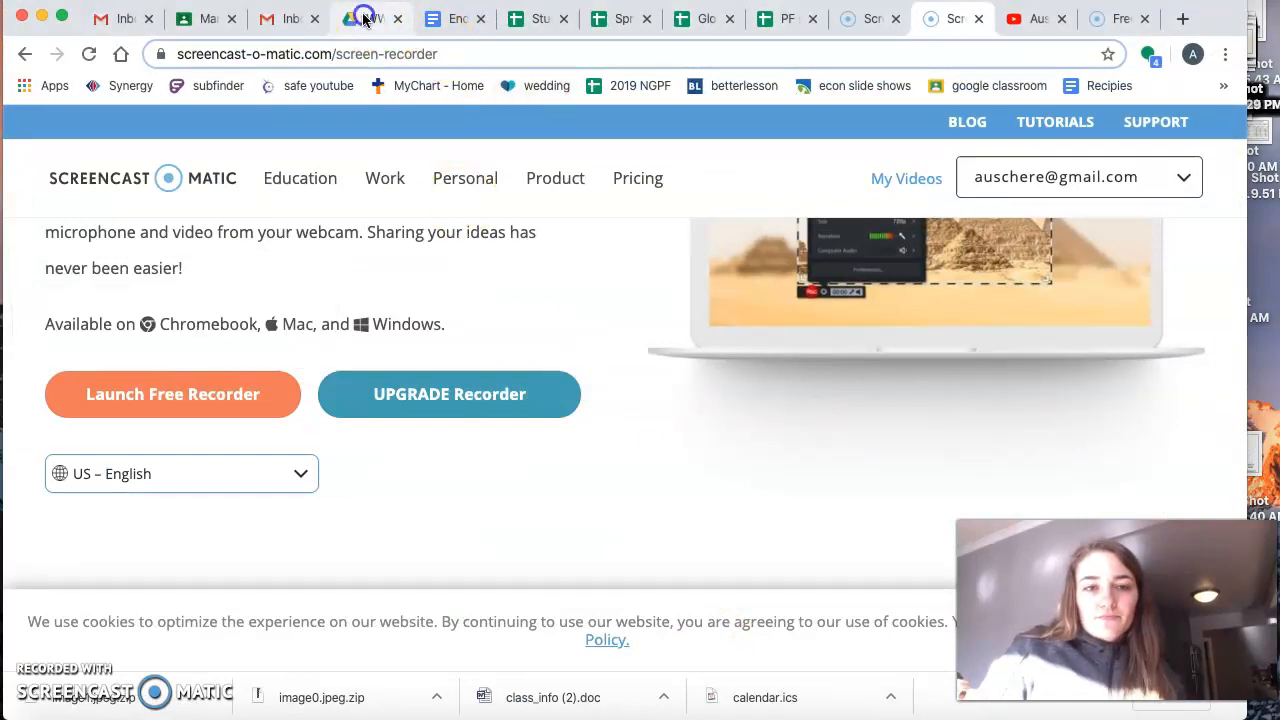
- Switch to the End of WWII Docs tab showing Part 1 and the first narrative
left_click(455, 18)
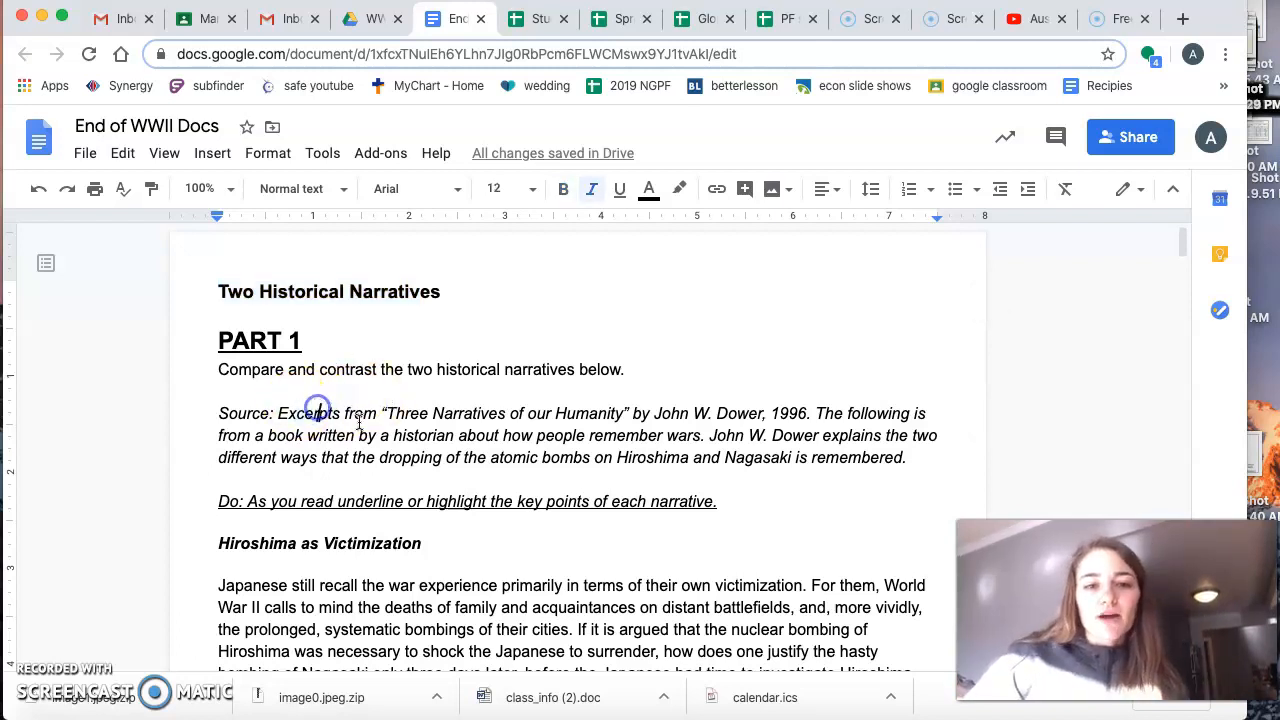
scroll("down", 3)
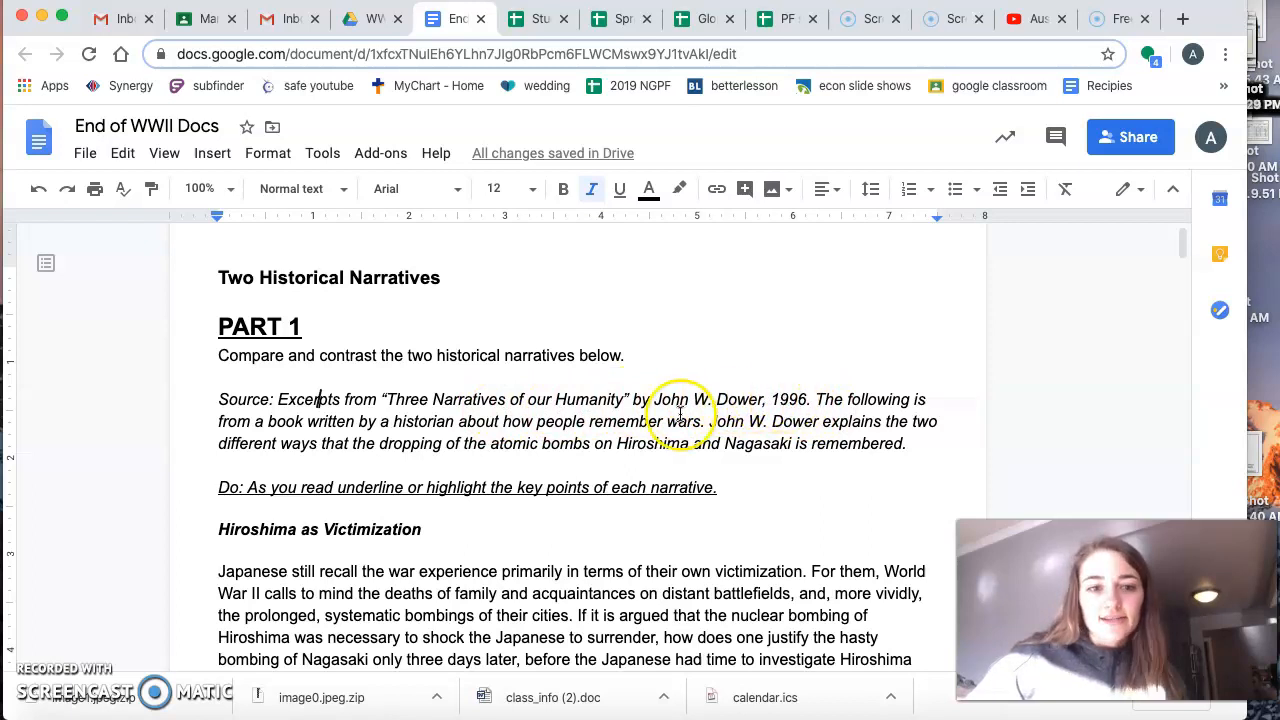
scroll("down", 3)
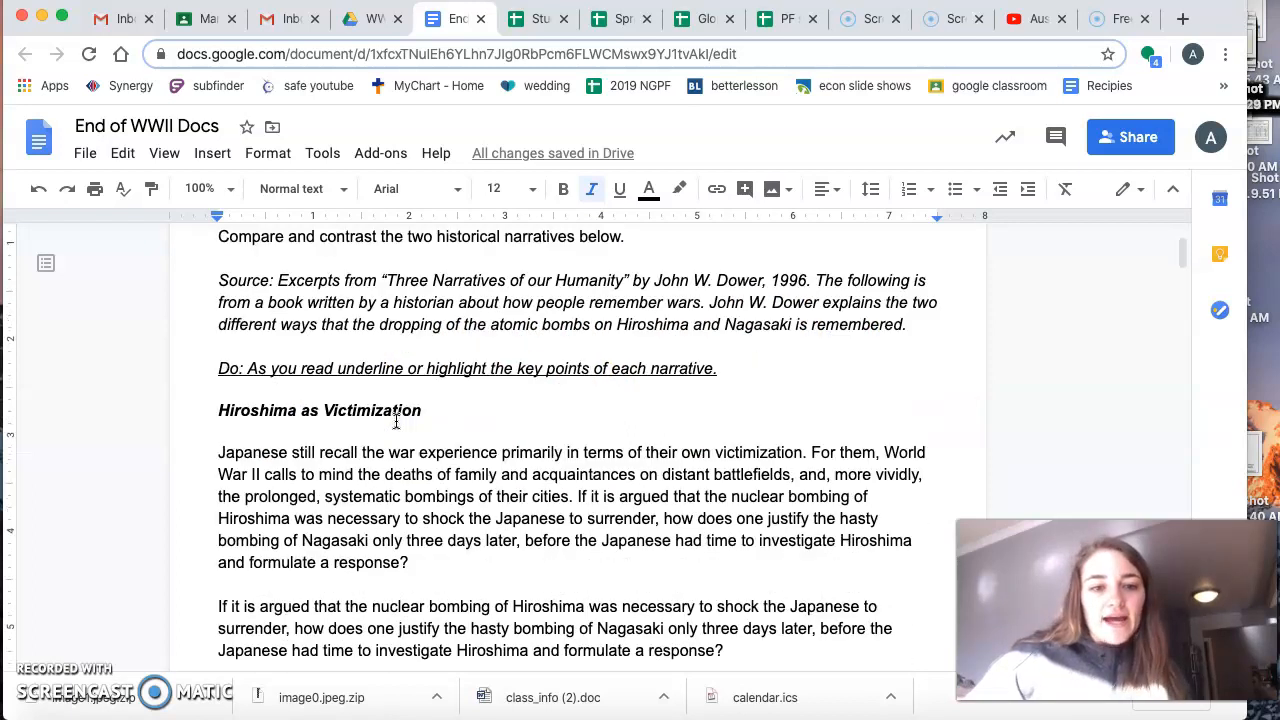
scroll("down", 3)
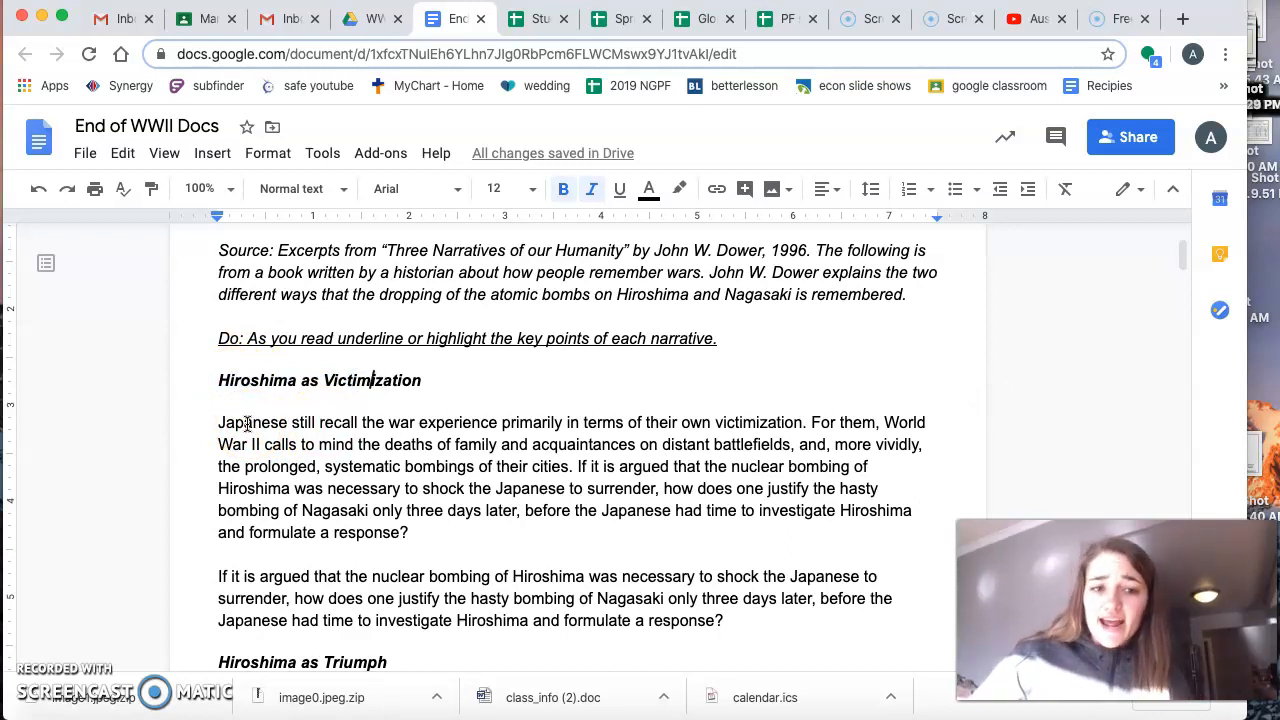
scroll("down", 3)
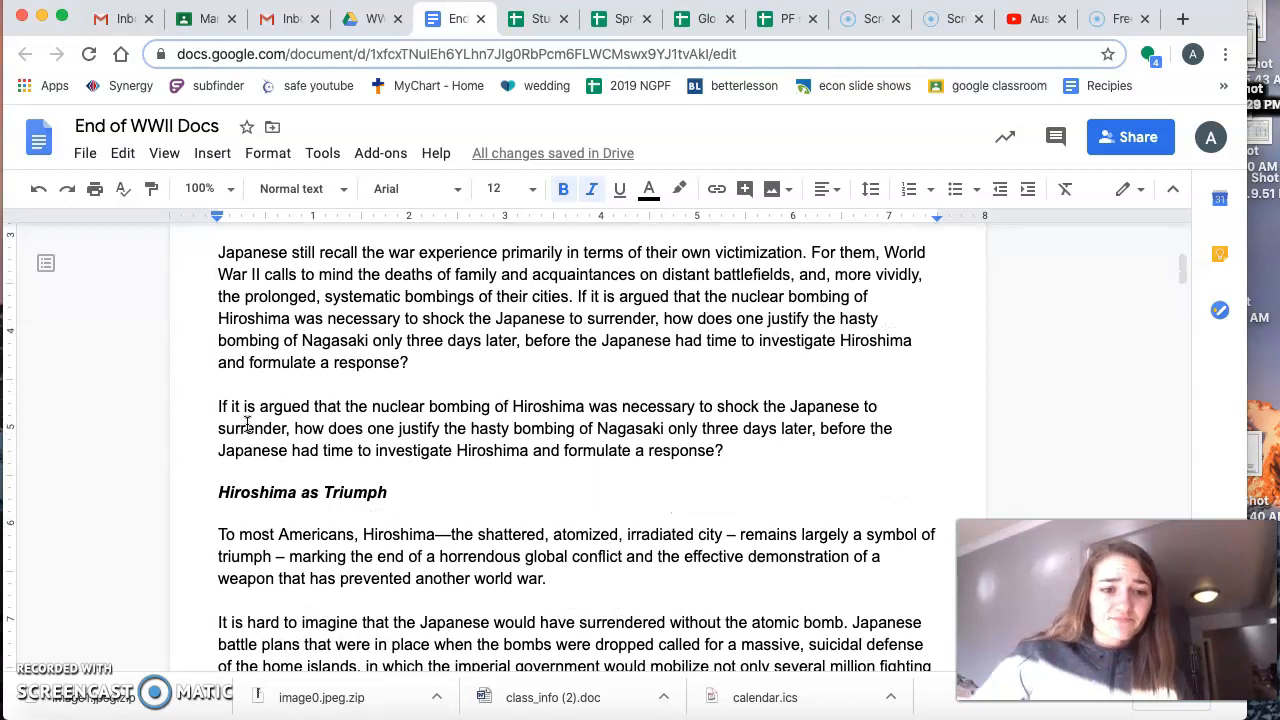
scroll("down", 3)
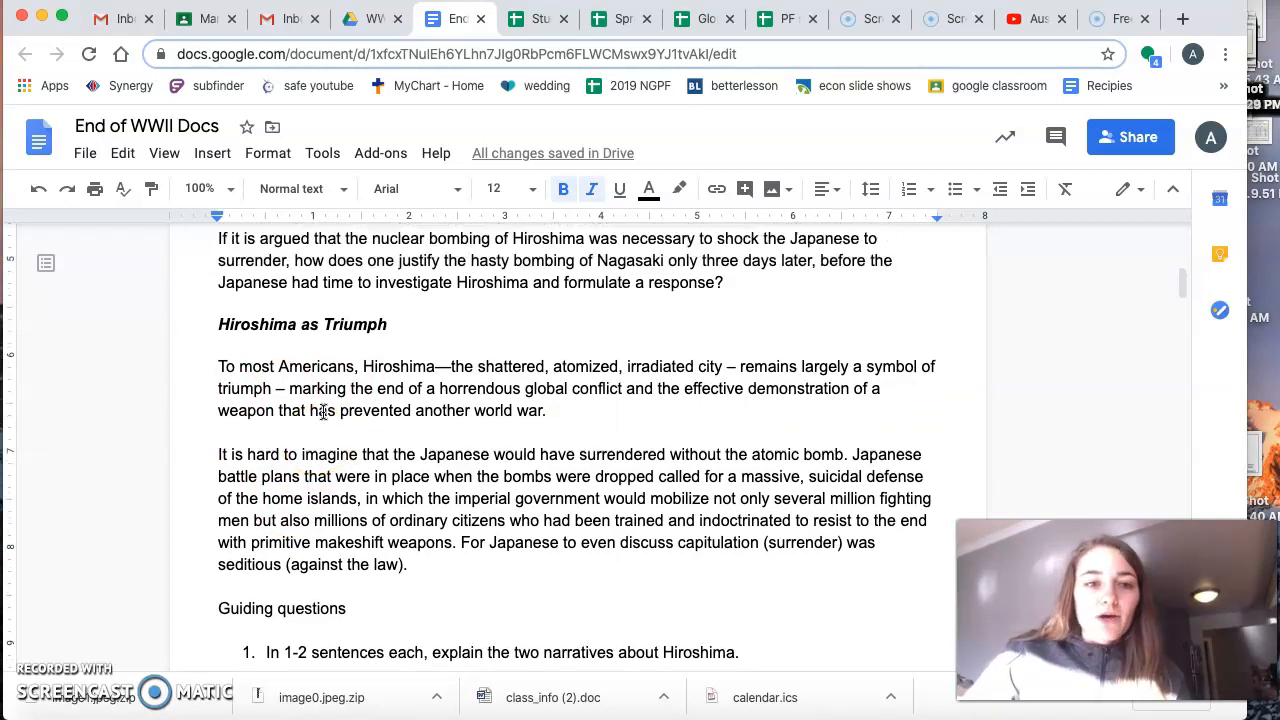
scroll("down", 3)
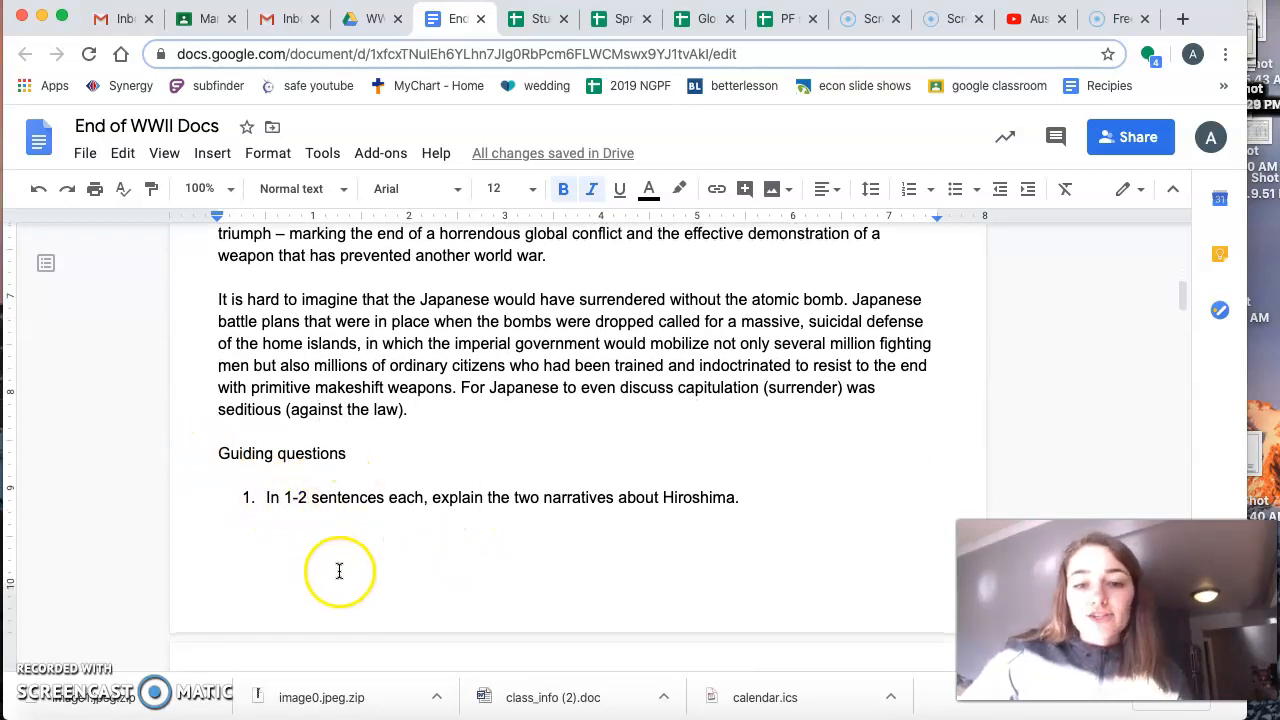
scroll("down", 3)
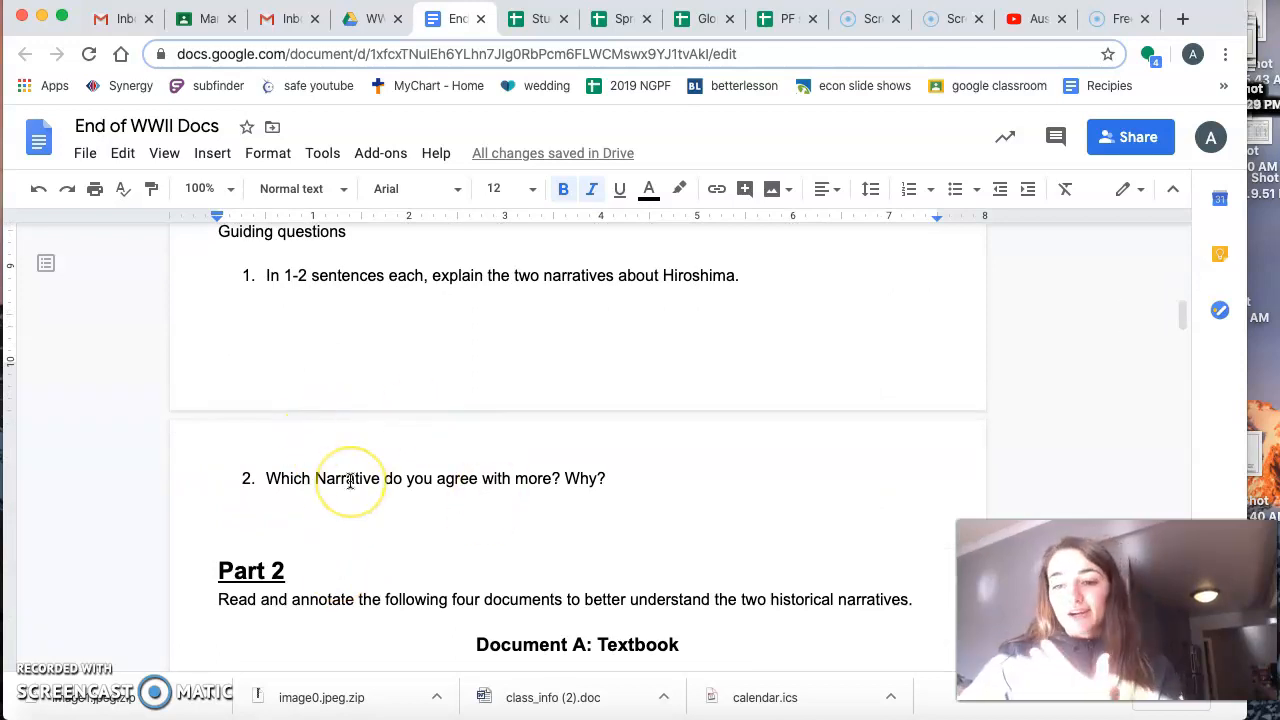
scroll("down", 3)
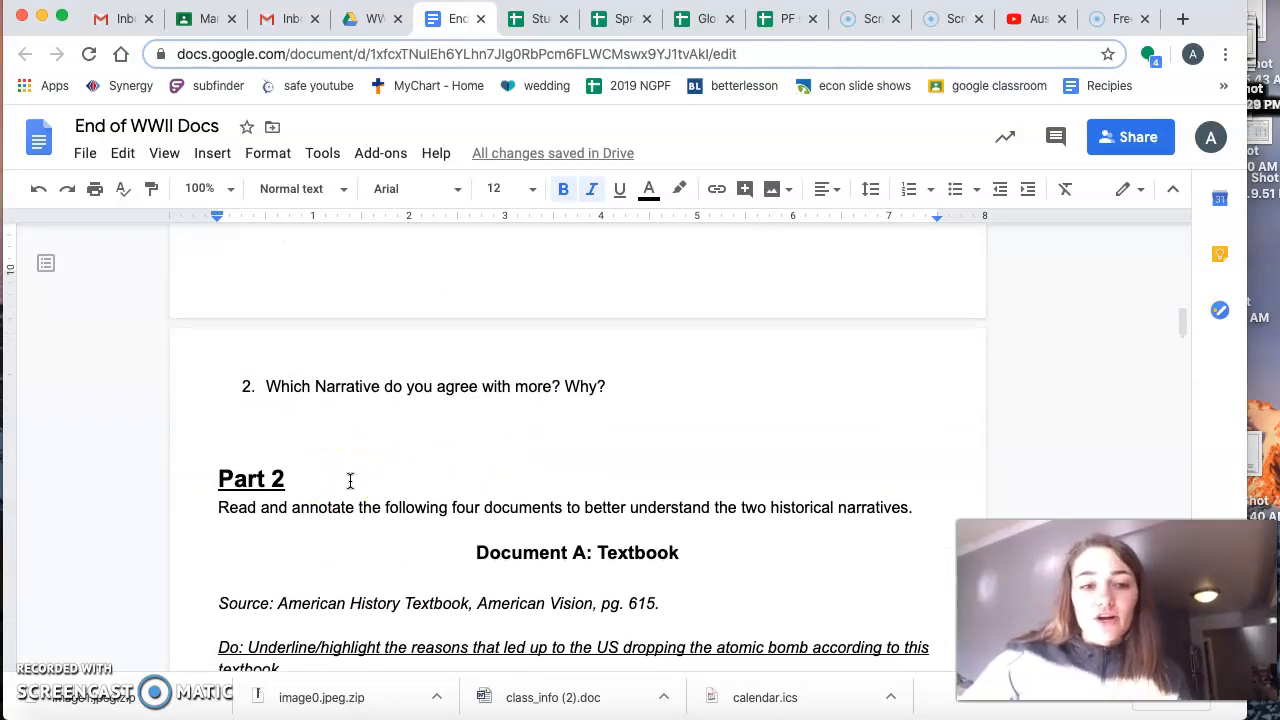
scroll("down", 3)
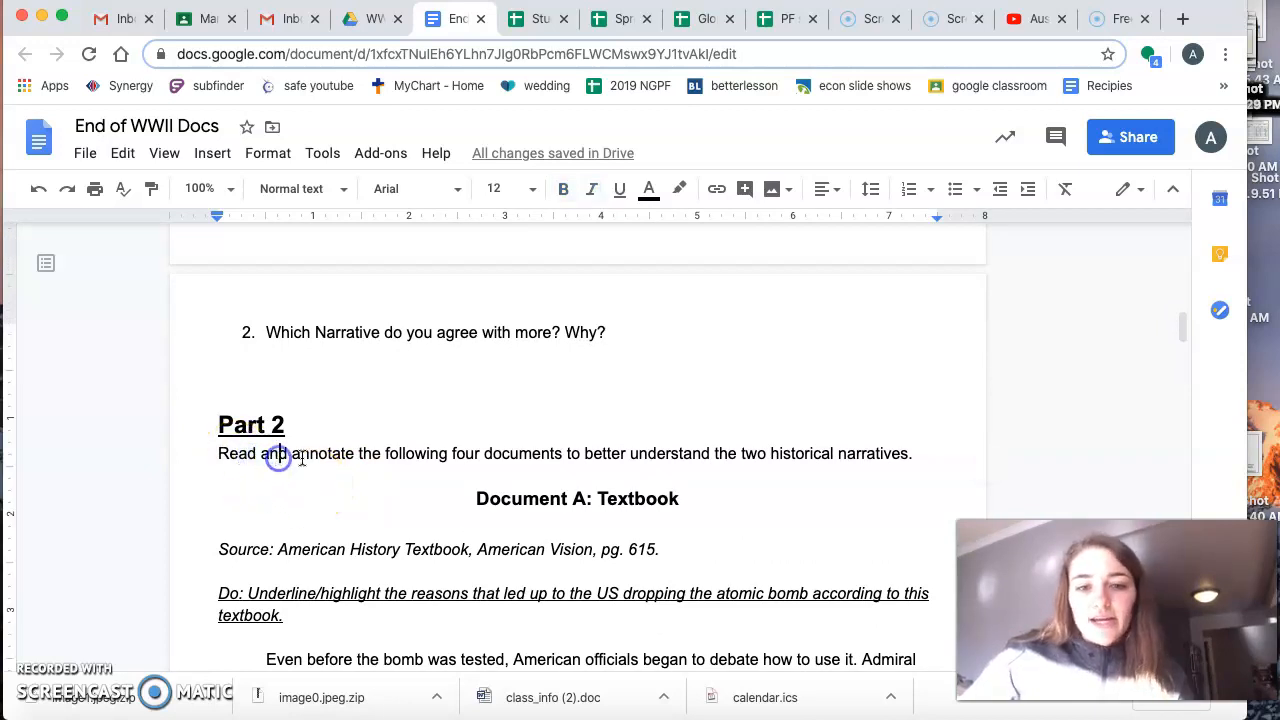
scroll("down", 3)
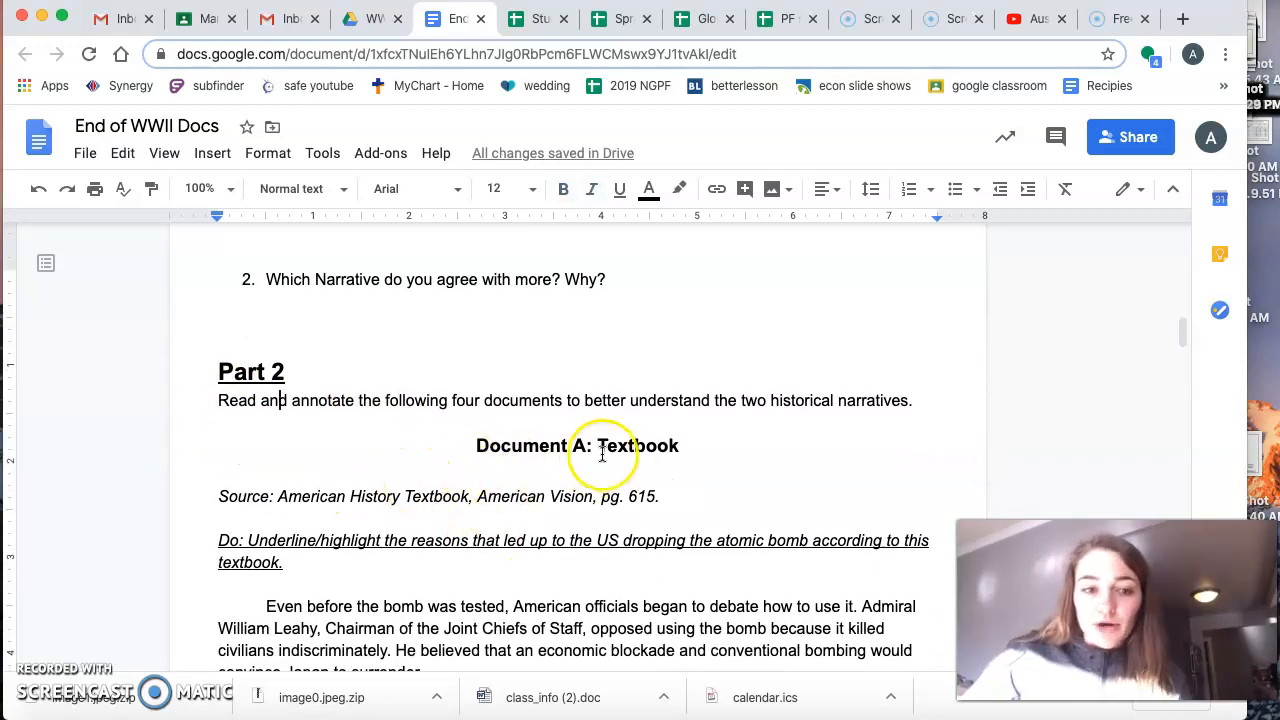
scroll("down", 3)
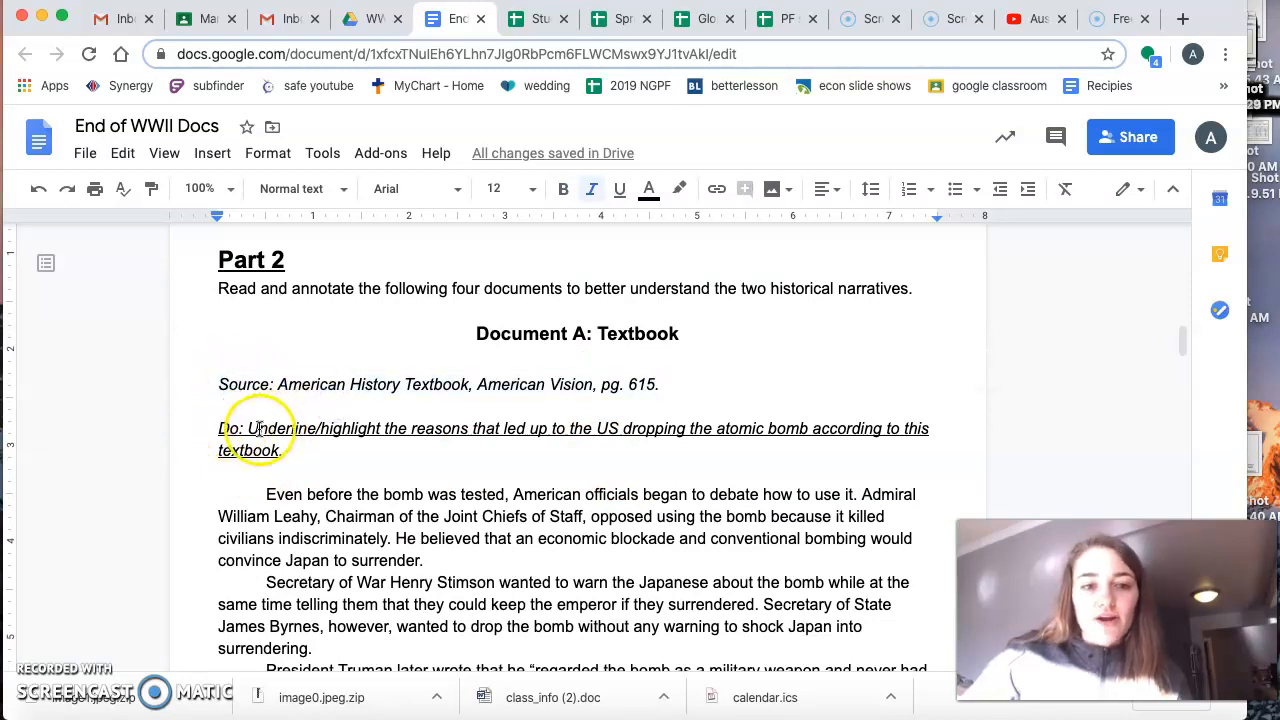
left_click_drag(254, 428, 480, 428)
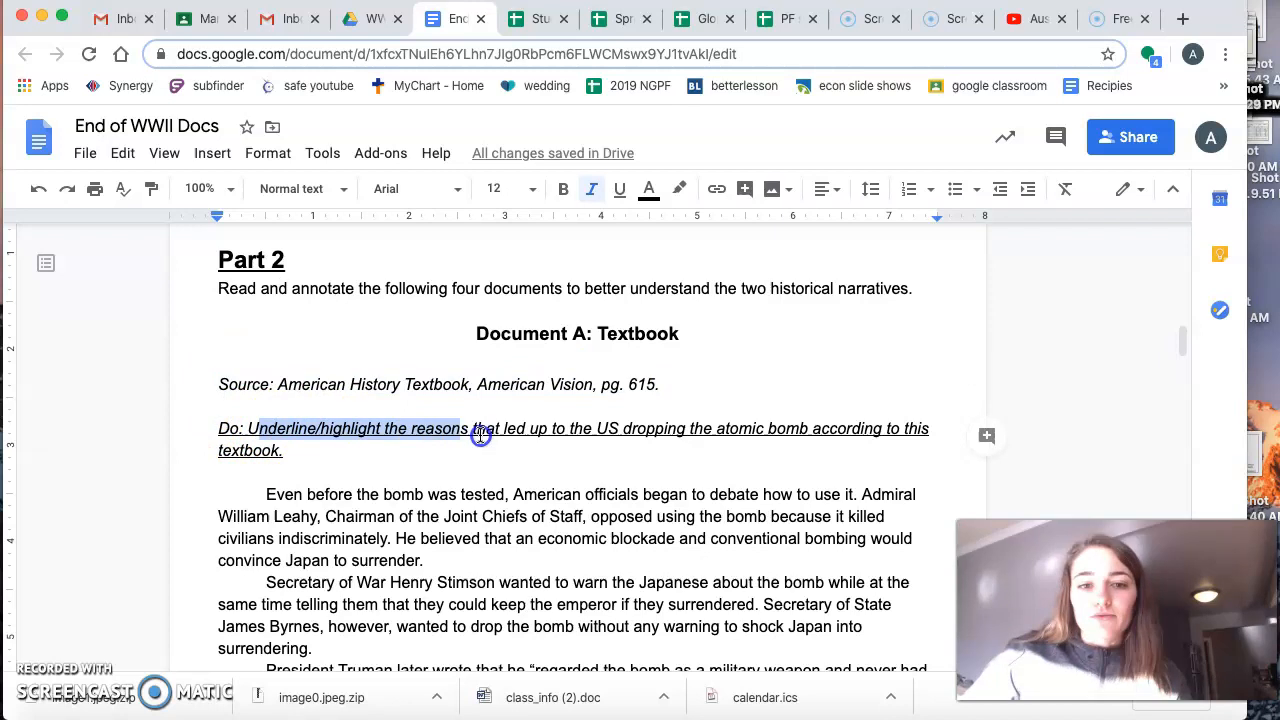
left_click_drag(465, 428, 700, 428)
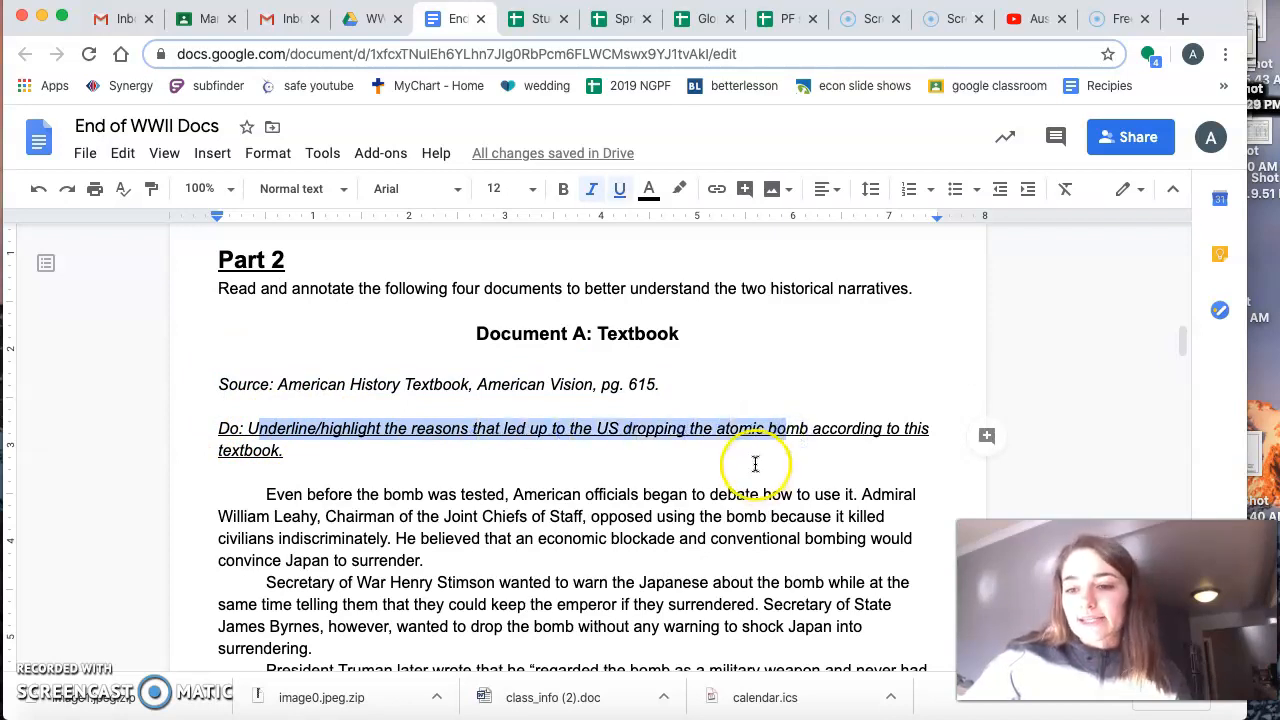
left_click(350, 375)
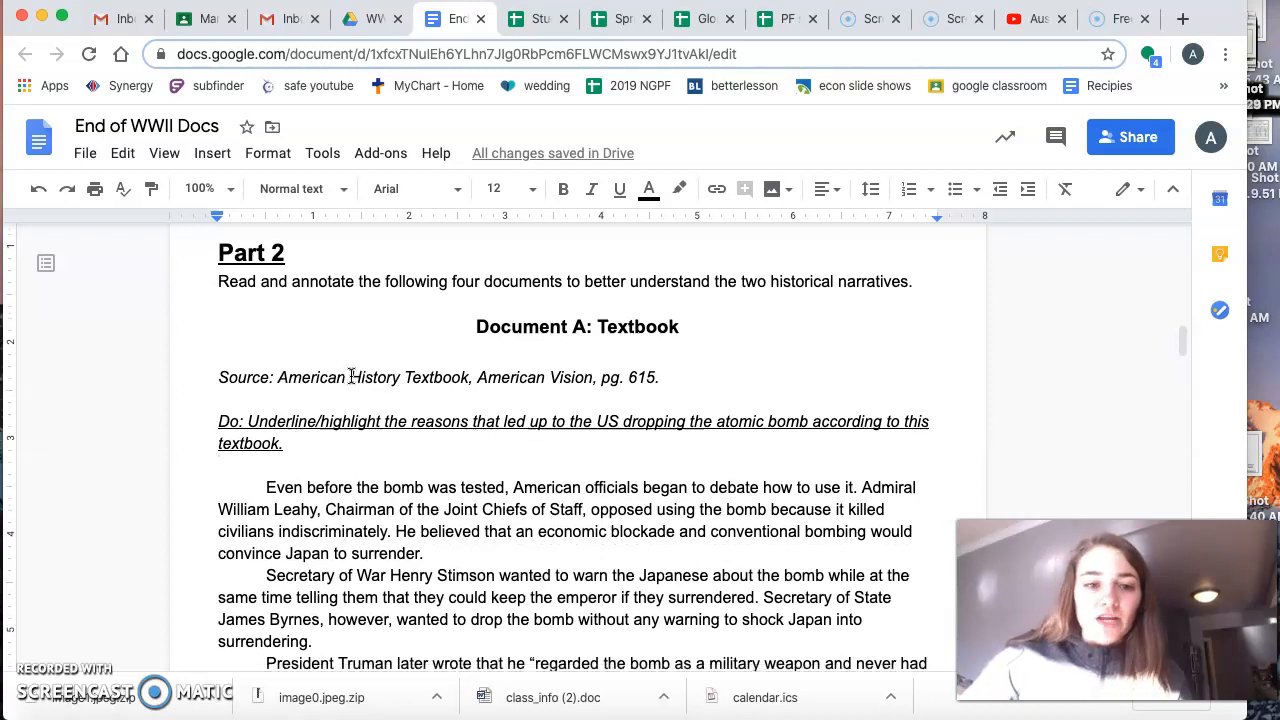
scroll("down", 3)
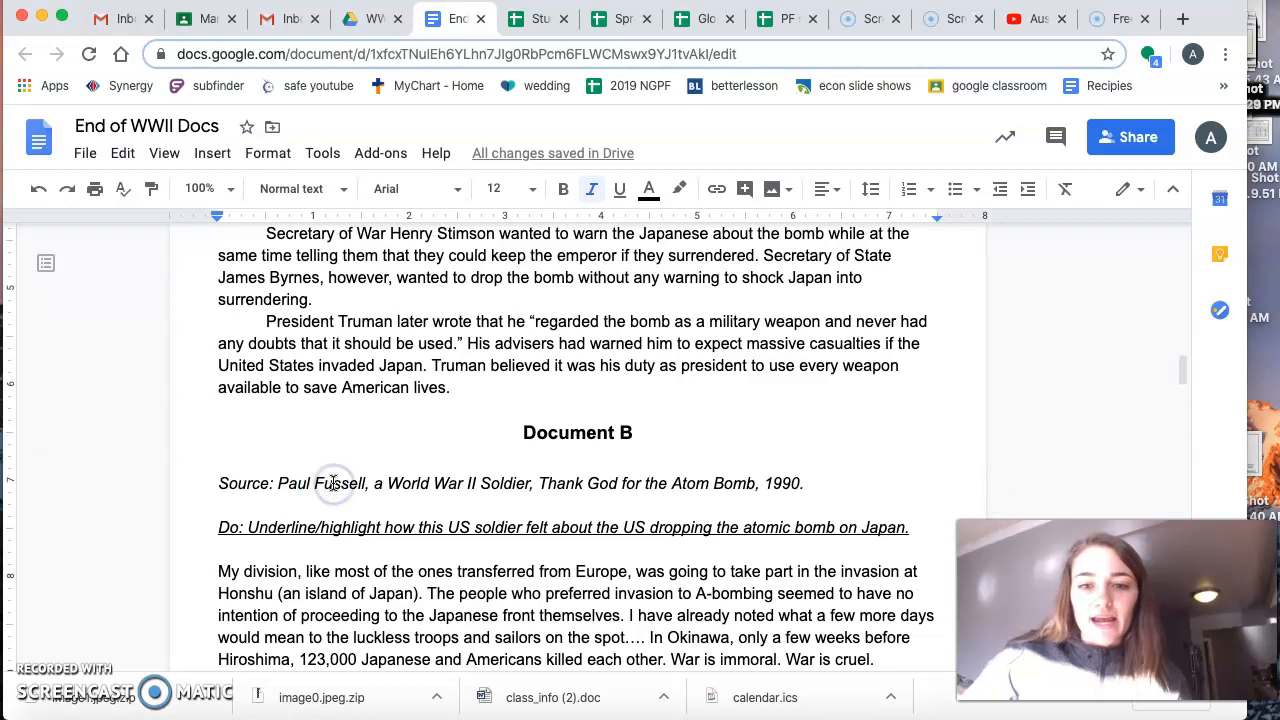
scroll("down", 3)
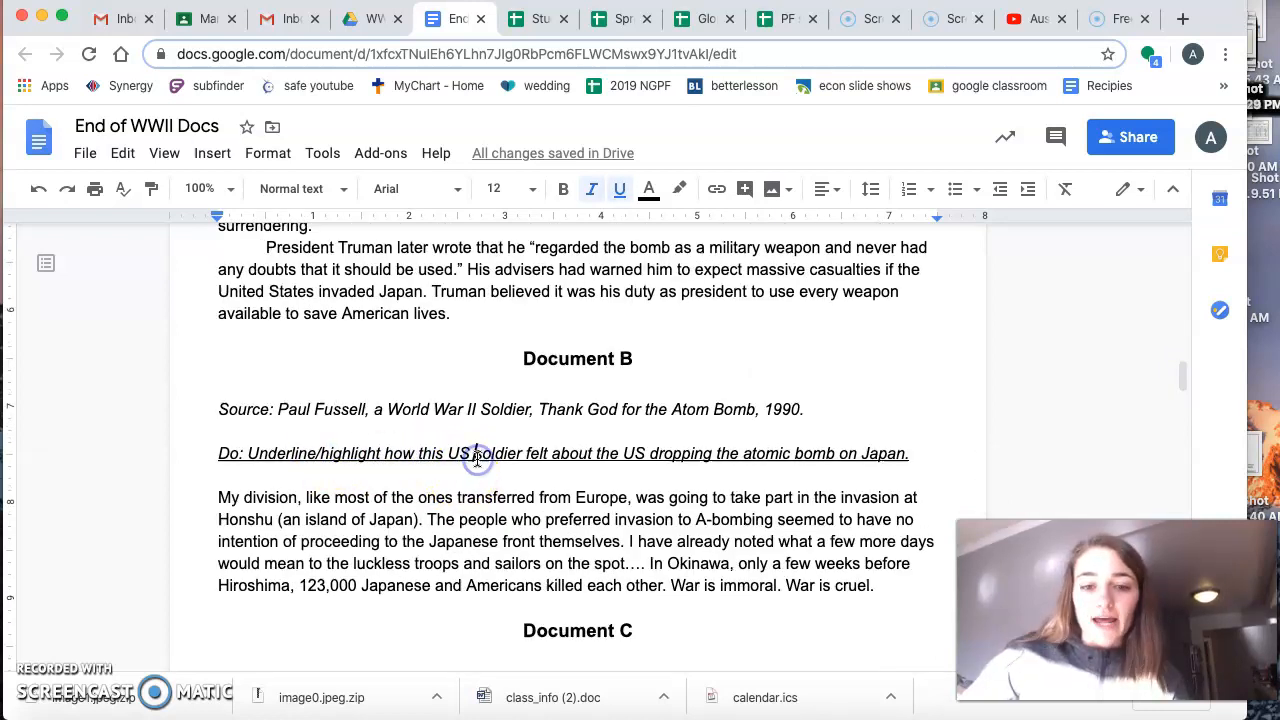
scroll("down", 3)
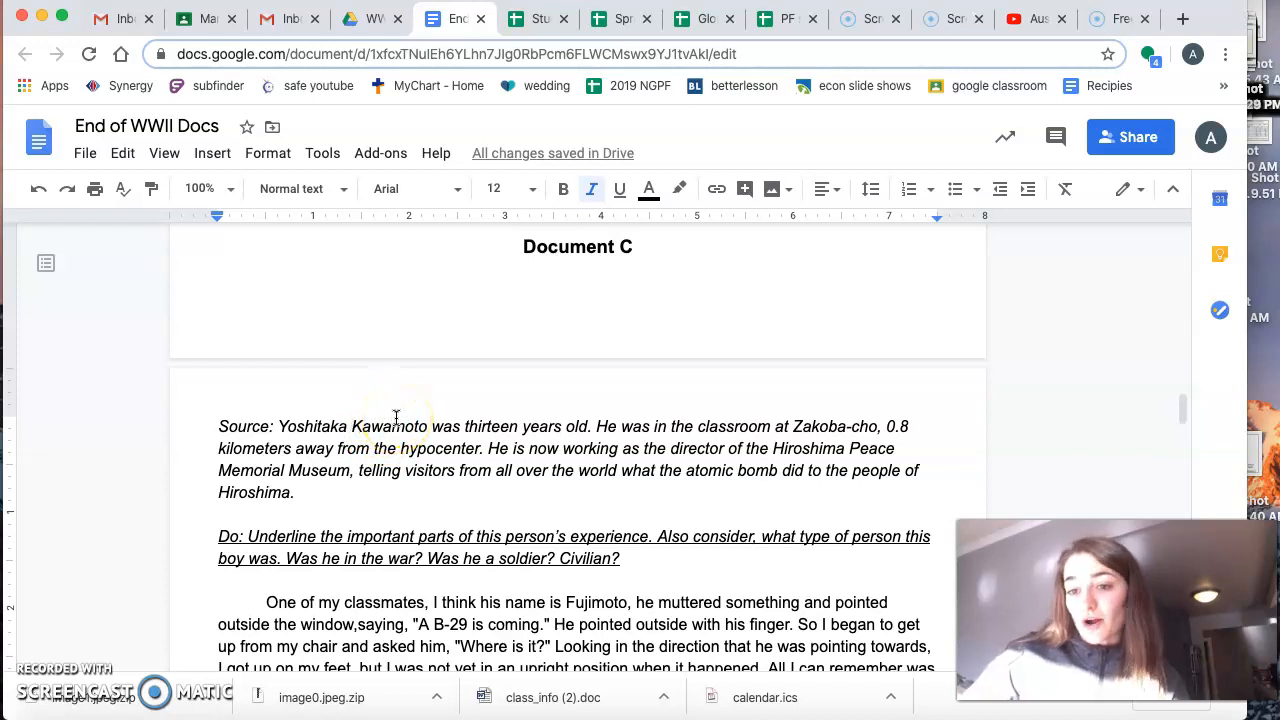
scroll("down", 3)
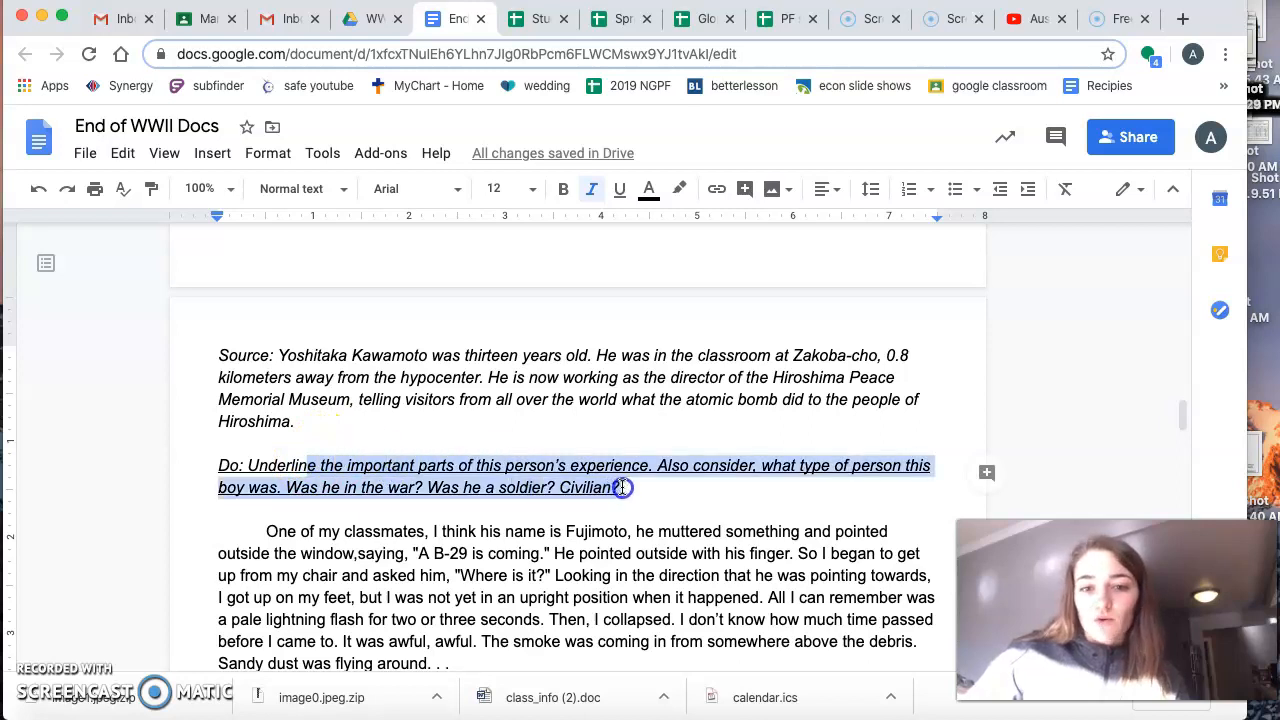
scroll("down", 3)
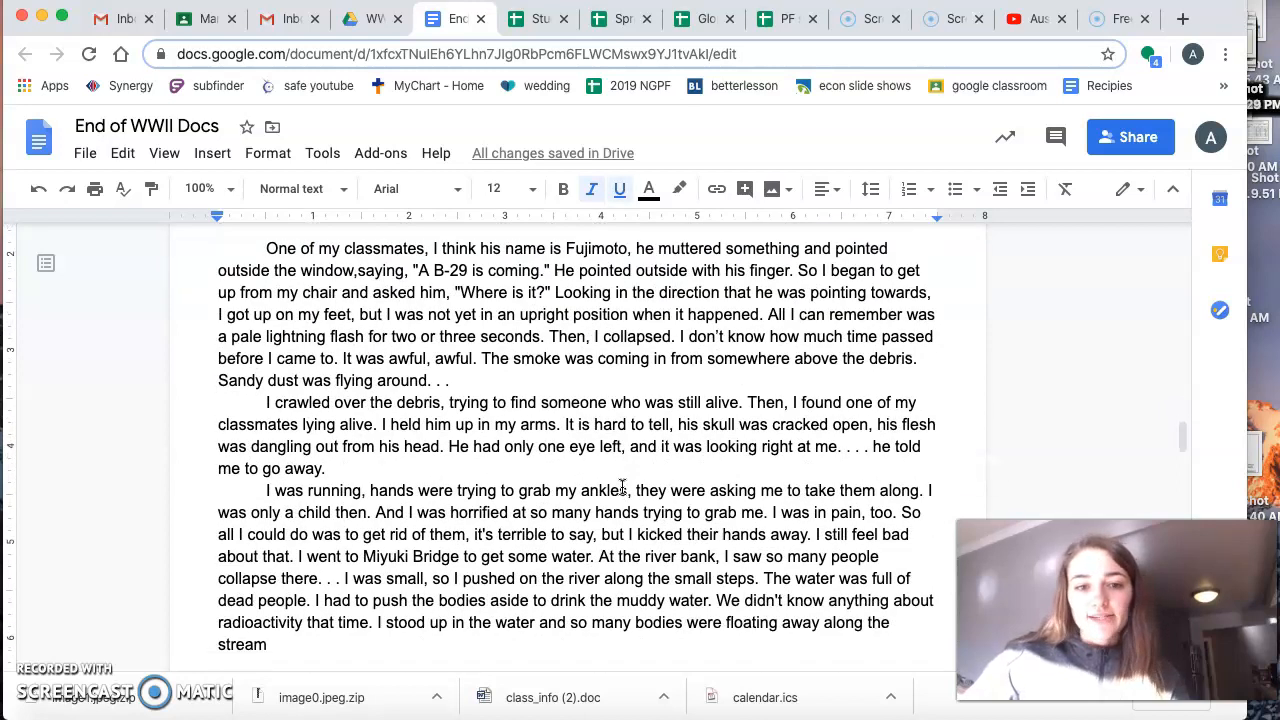
scroll("down", 3)
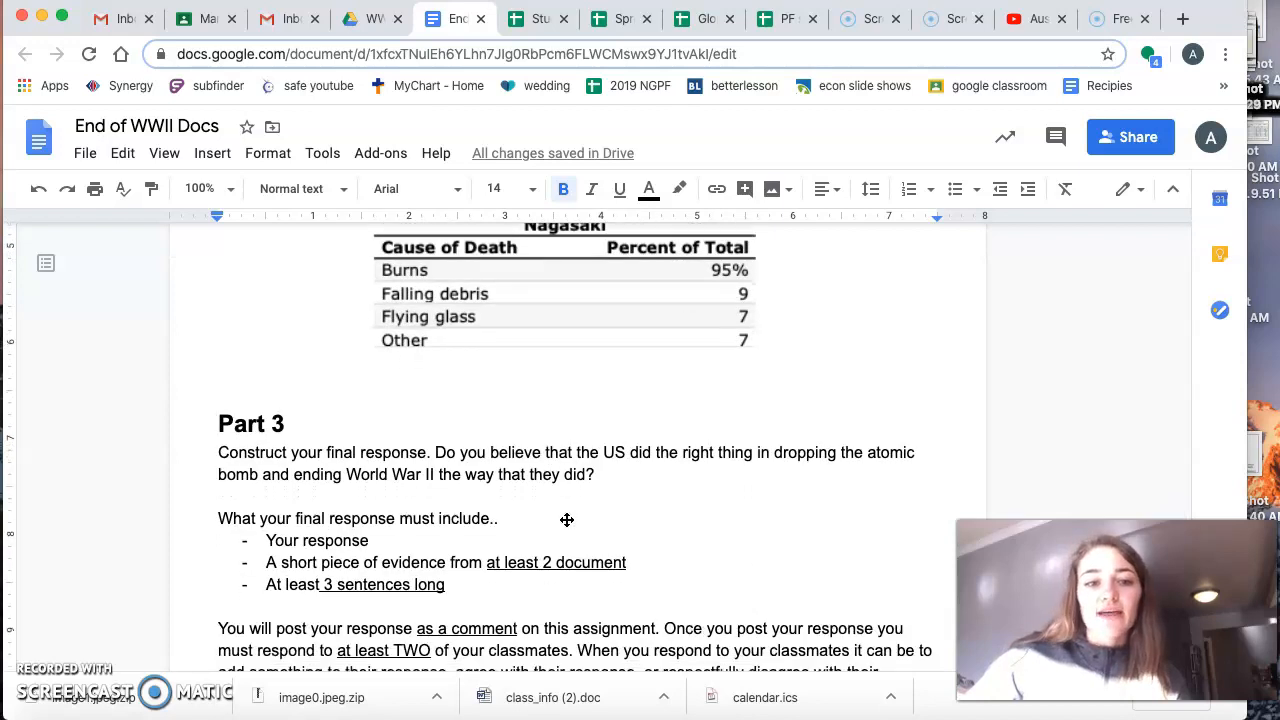
scroll("down", 3)
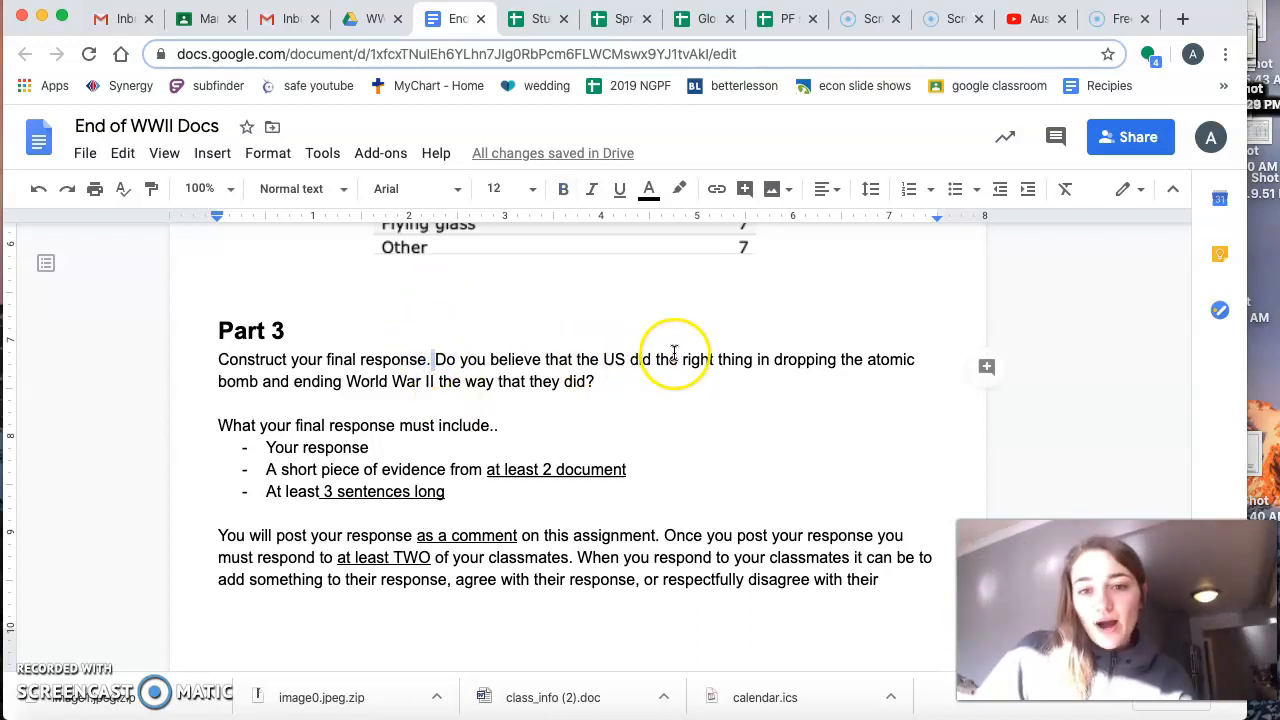
mouse_move(765, 352)
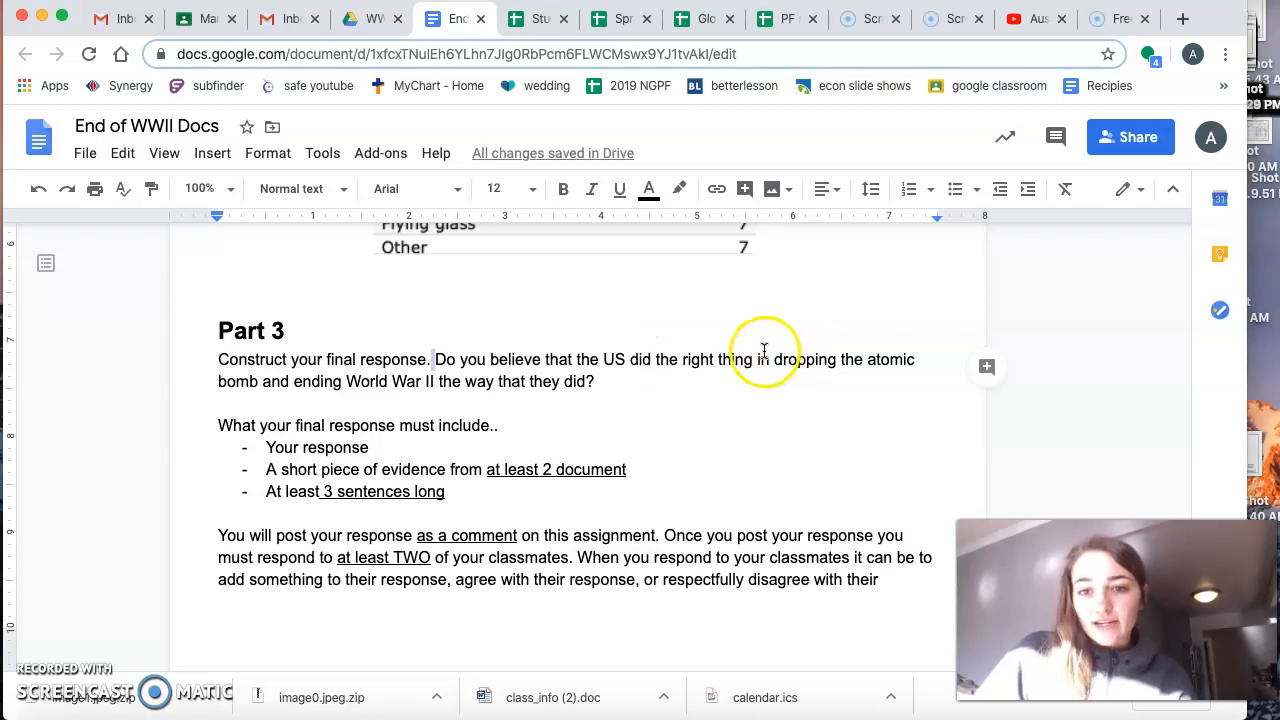
mouse_move(258, 388)
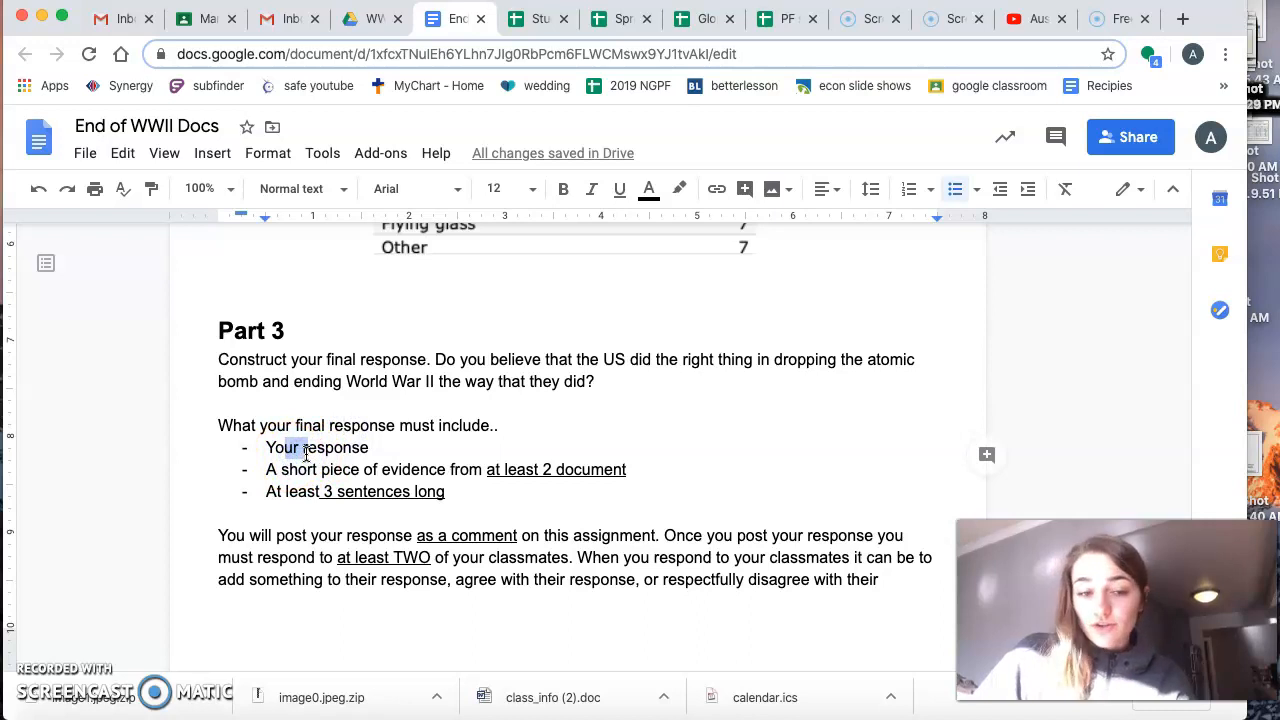
left_click_drag(281, 469, 437, 469)
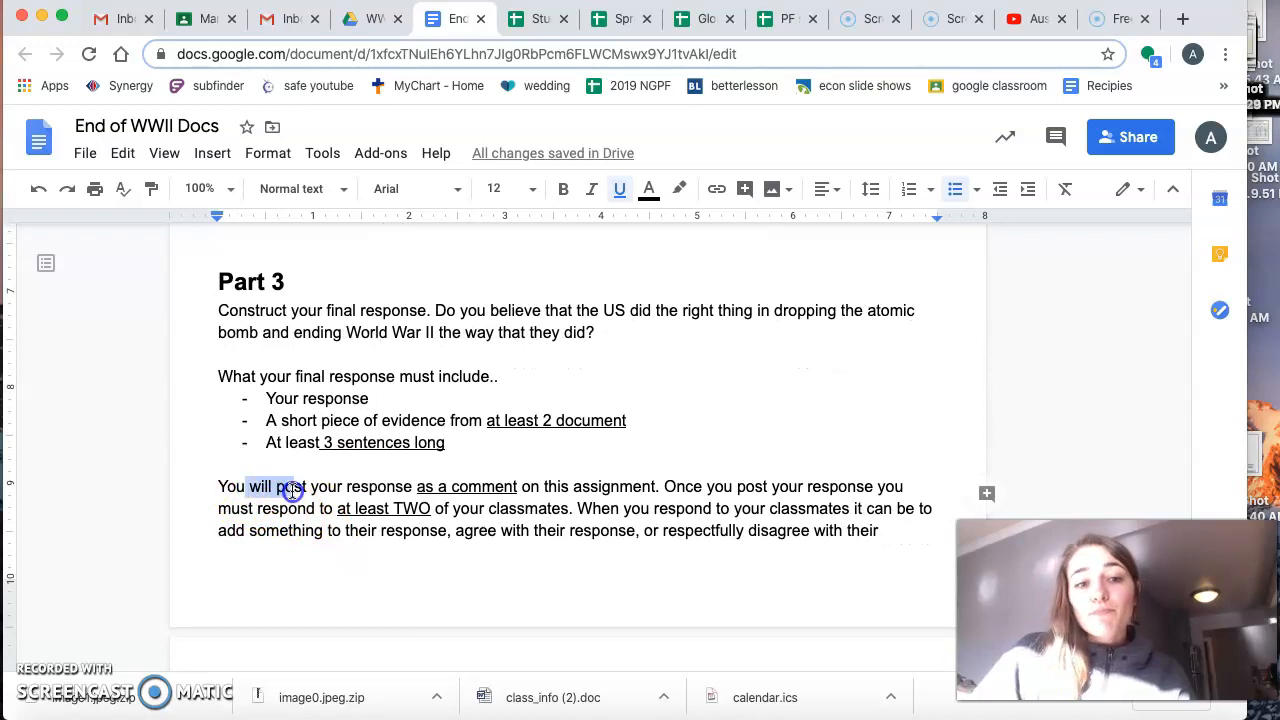
left_click_drag(248, 486, 412, 486)
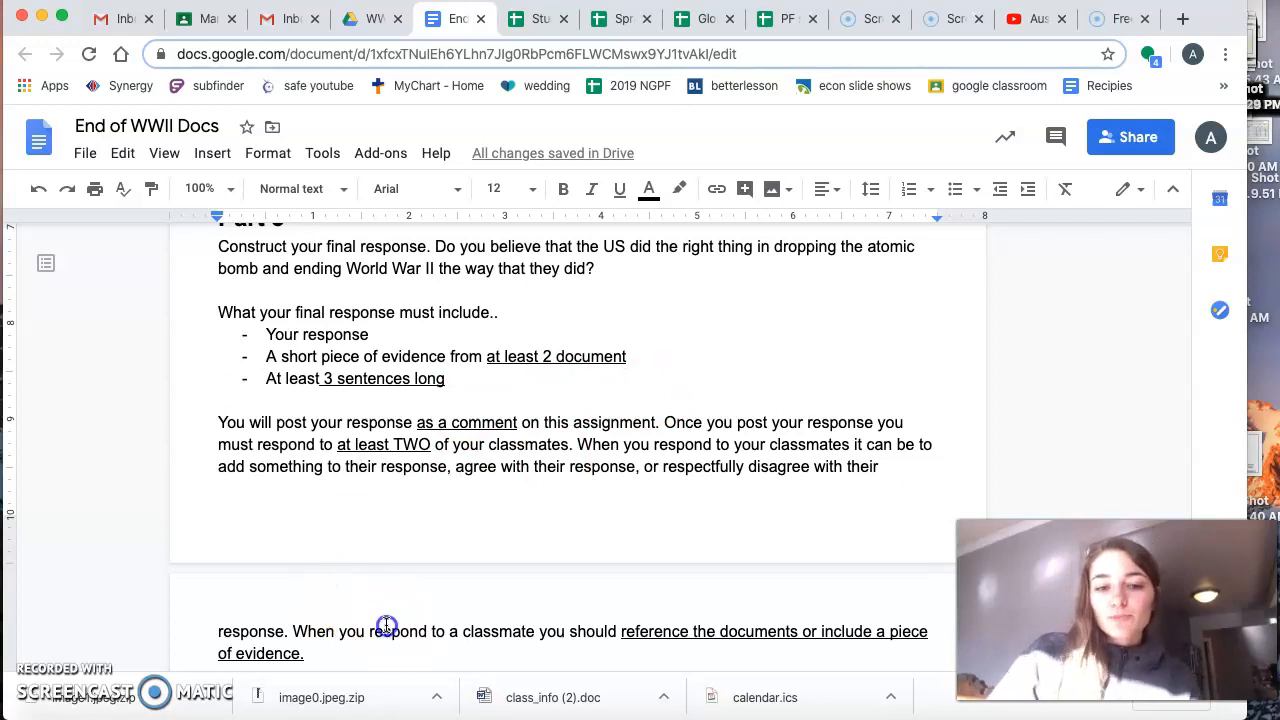
mouse_move(634, 630)
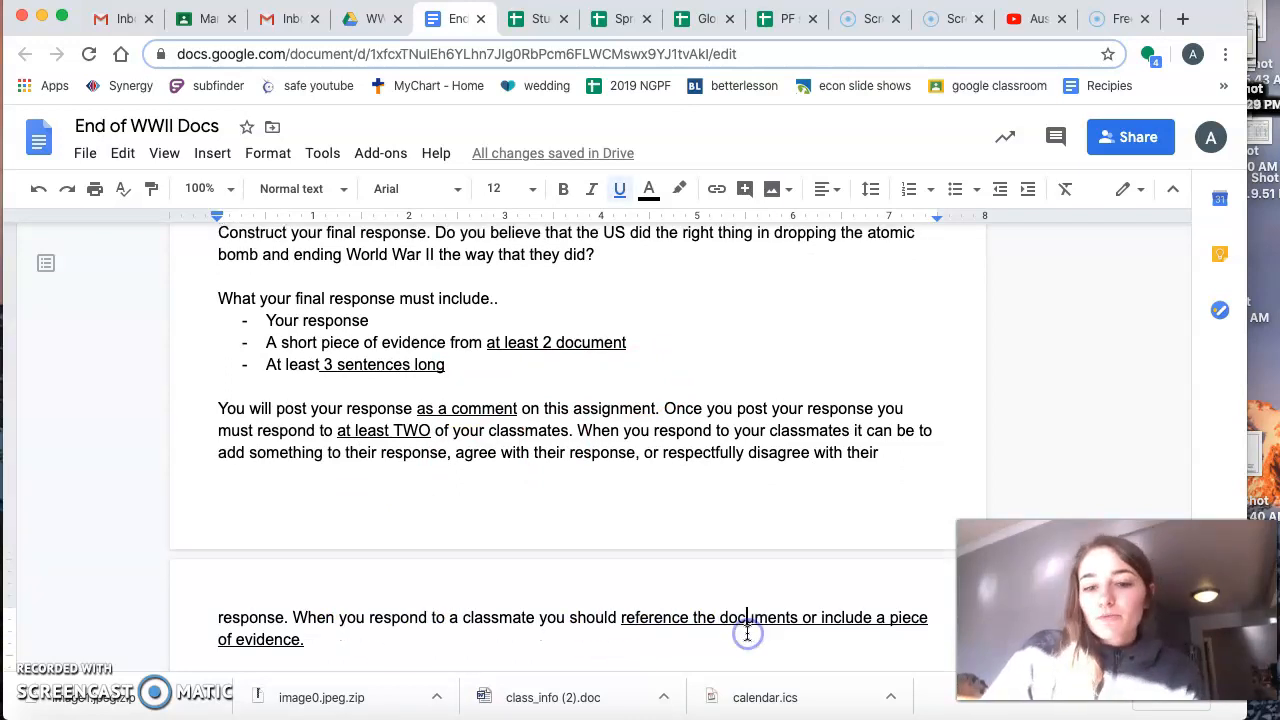
scroll("down", 3)
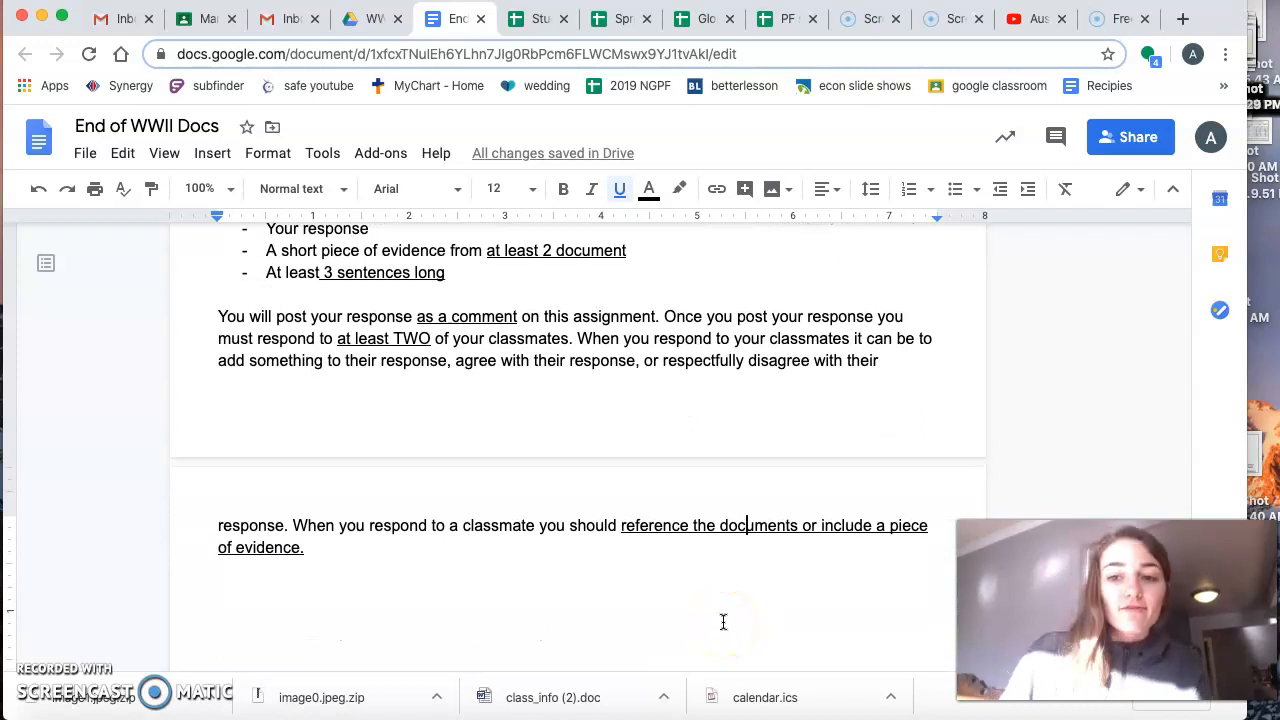